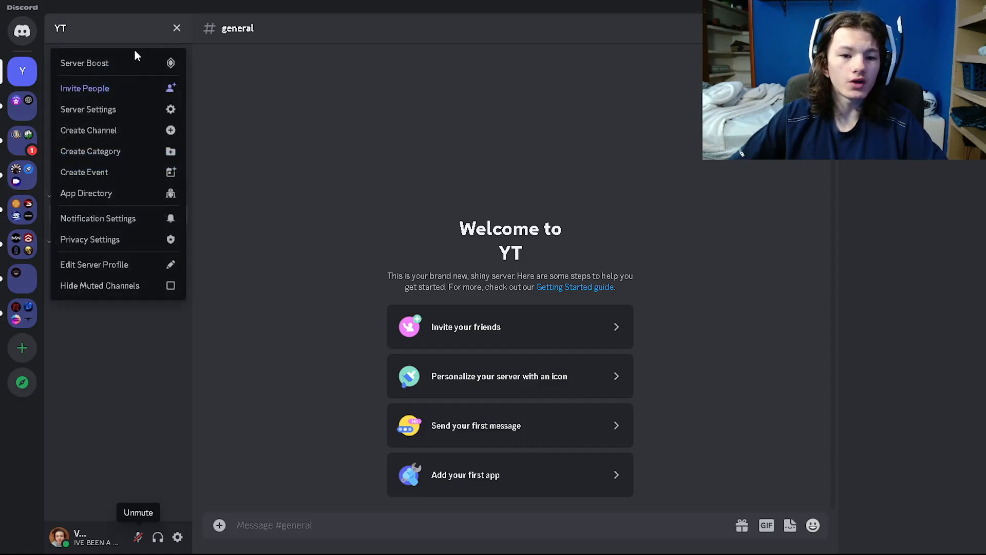
Step: Delete the YT server from Server Settings, confirming with the server name 'YT'
click(89, 108)
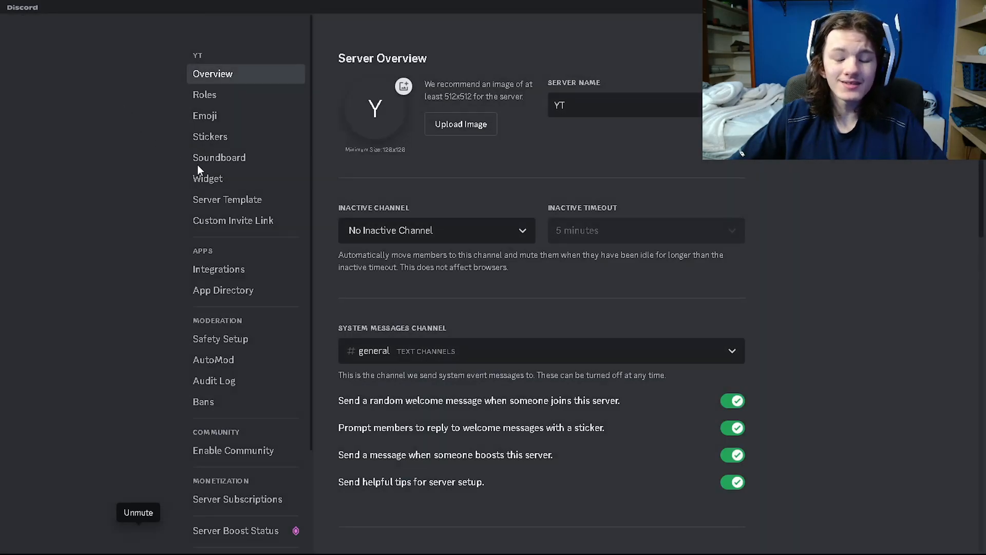
scroll(down, 3)
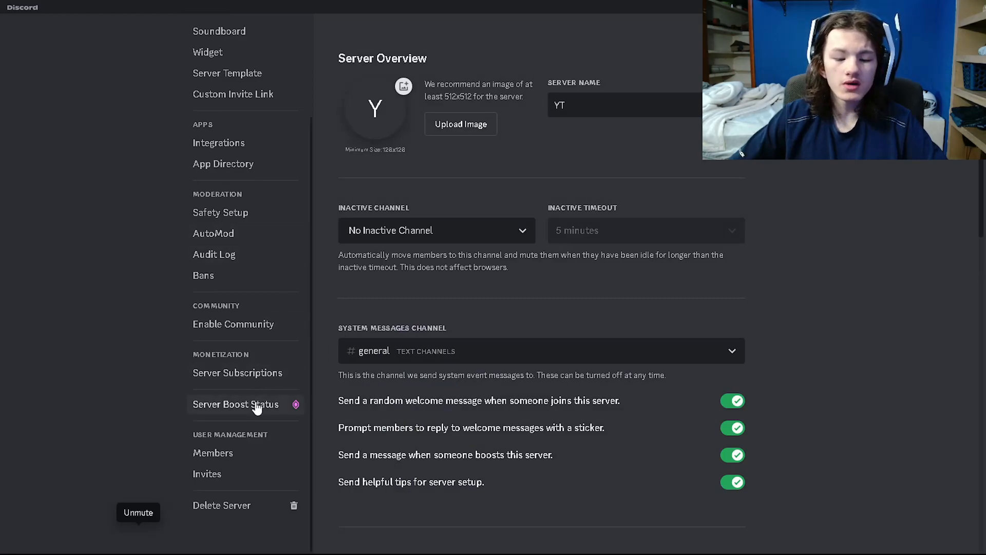
click(222, 505)
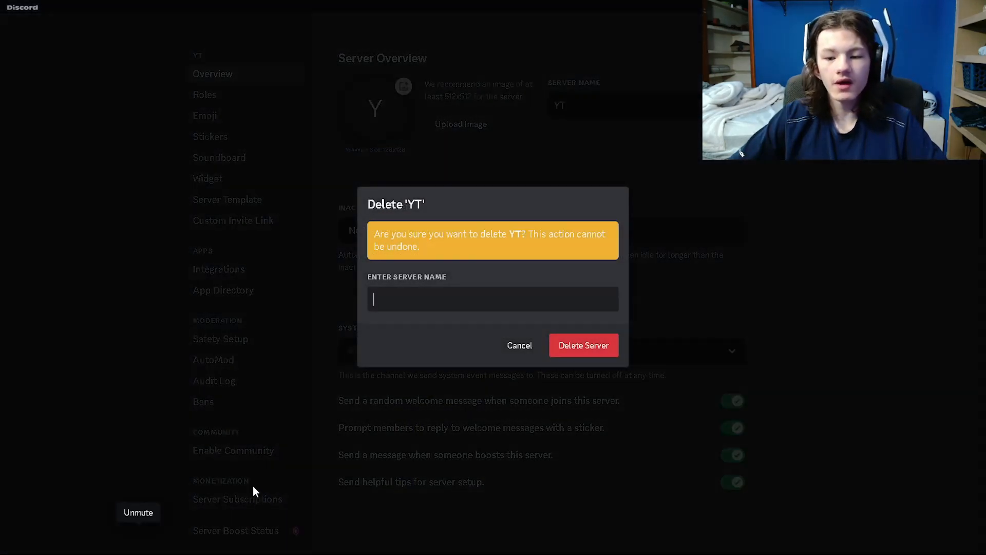
mouse_move(439, 259)
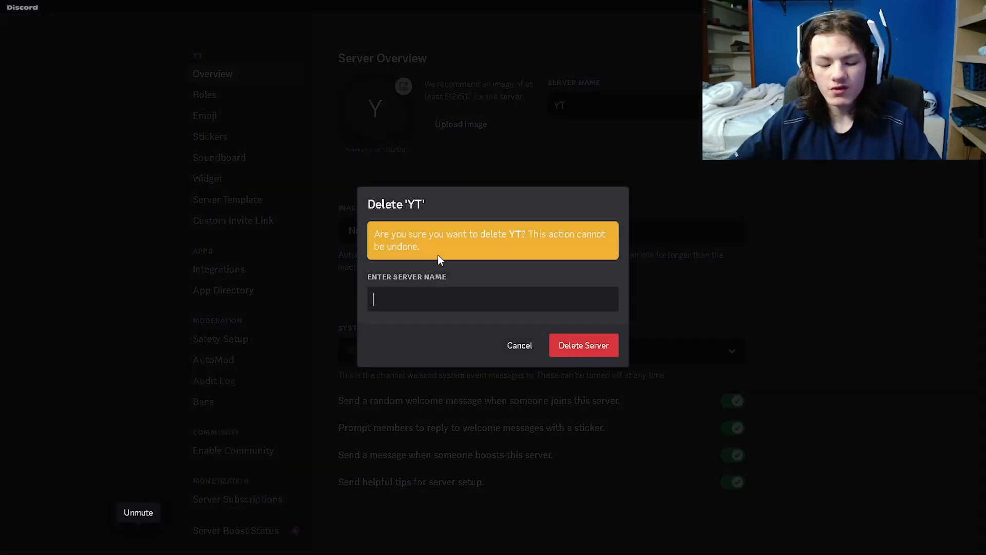
text(YT)
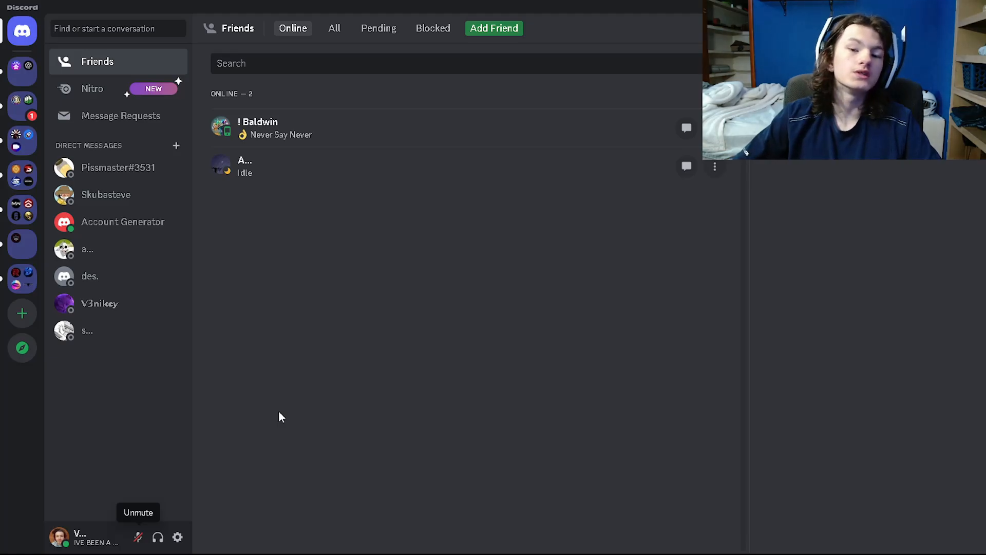
mouse_move(226, 317)
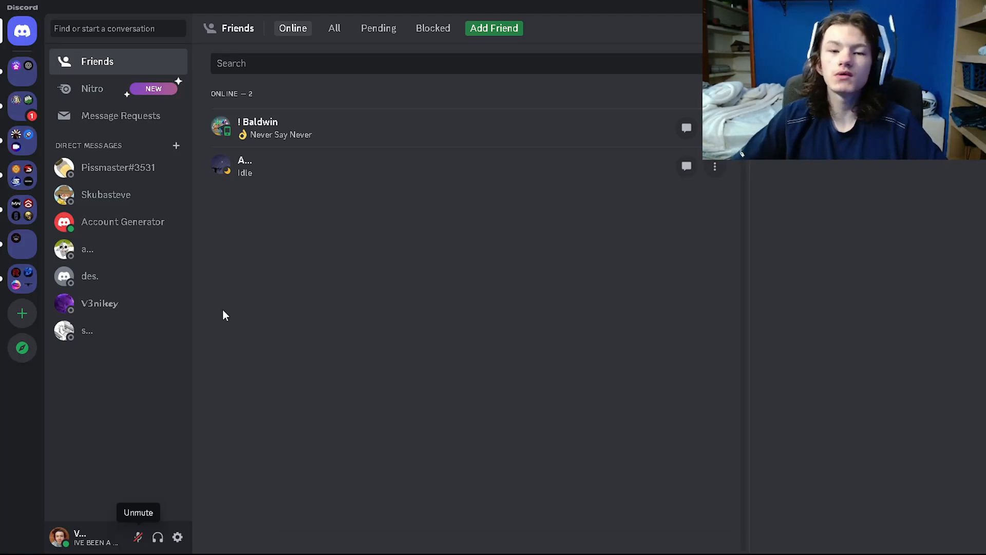